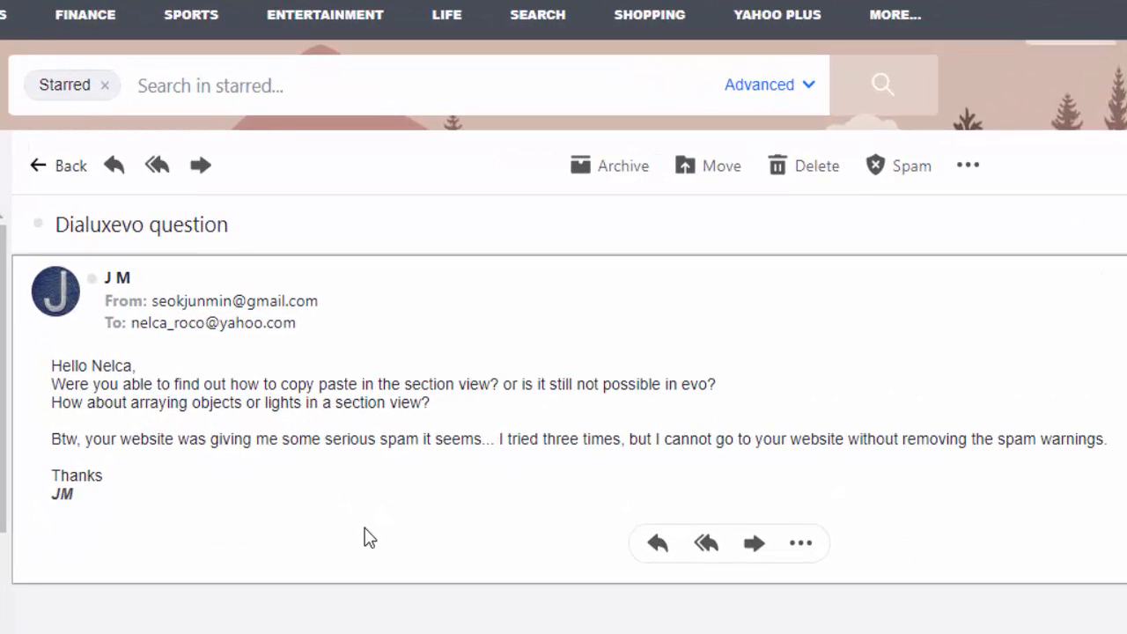
pyautogui.moveTo(391, 502)
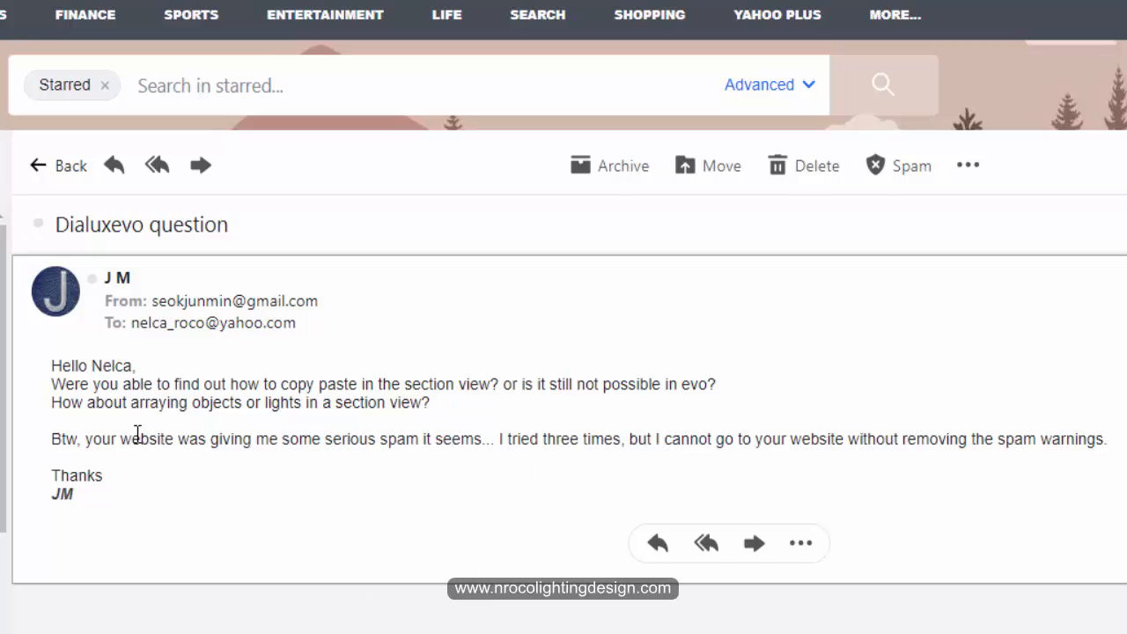
pyautogui.moveTo(267, 430)
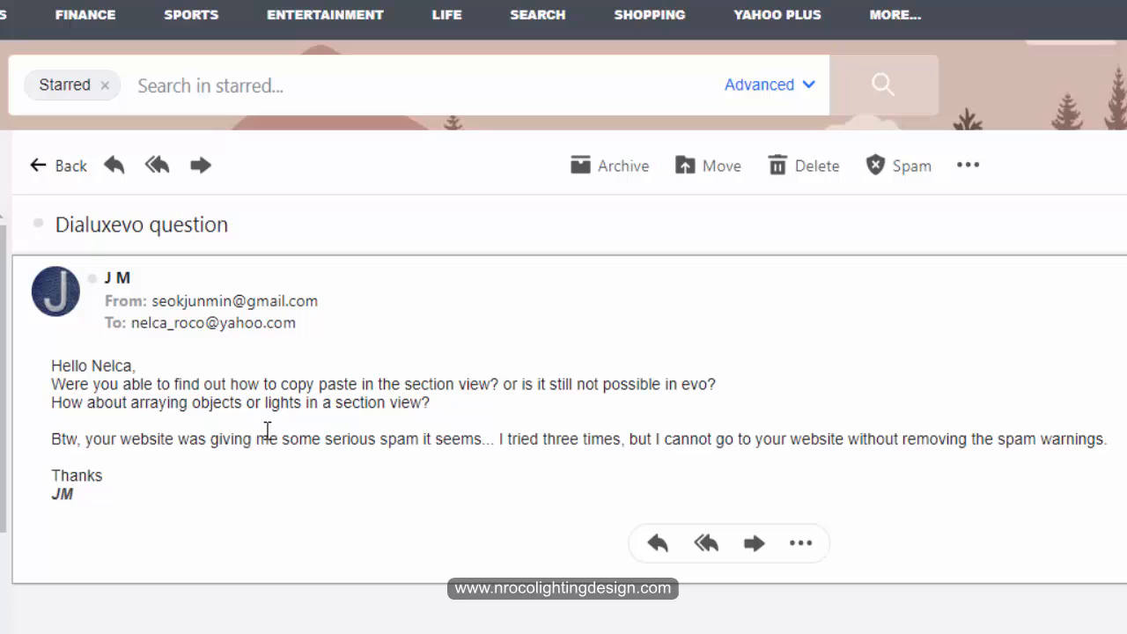
pyautogui.moveTo(302, 485)
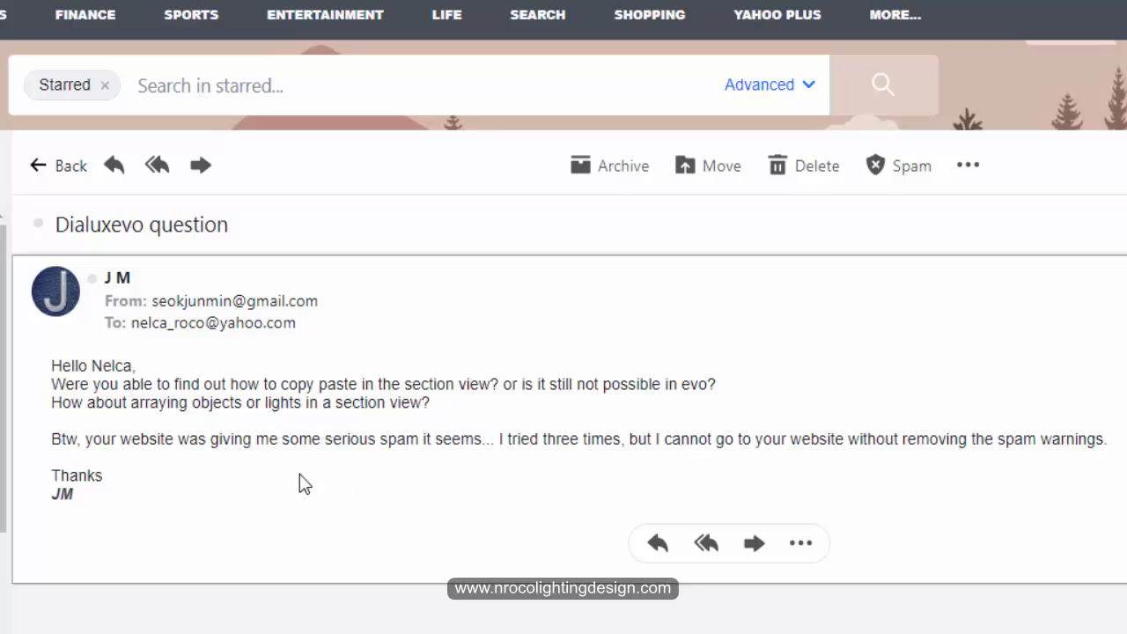
pyautogui.moveTo(378, 468)
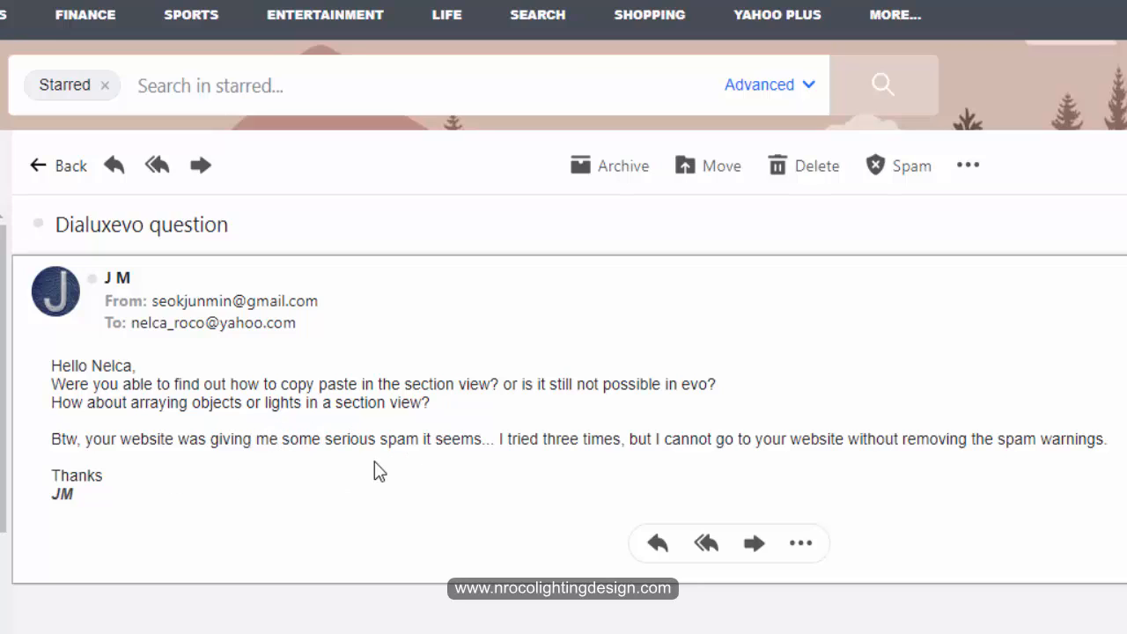
pyautogui.moveTo(567, 507)
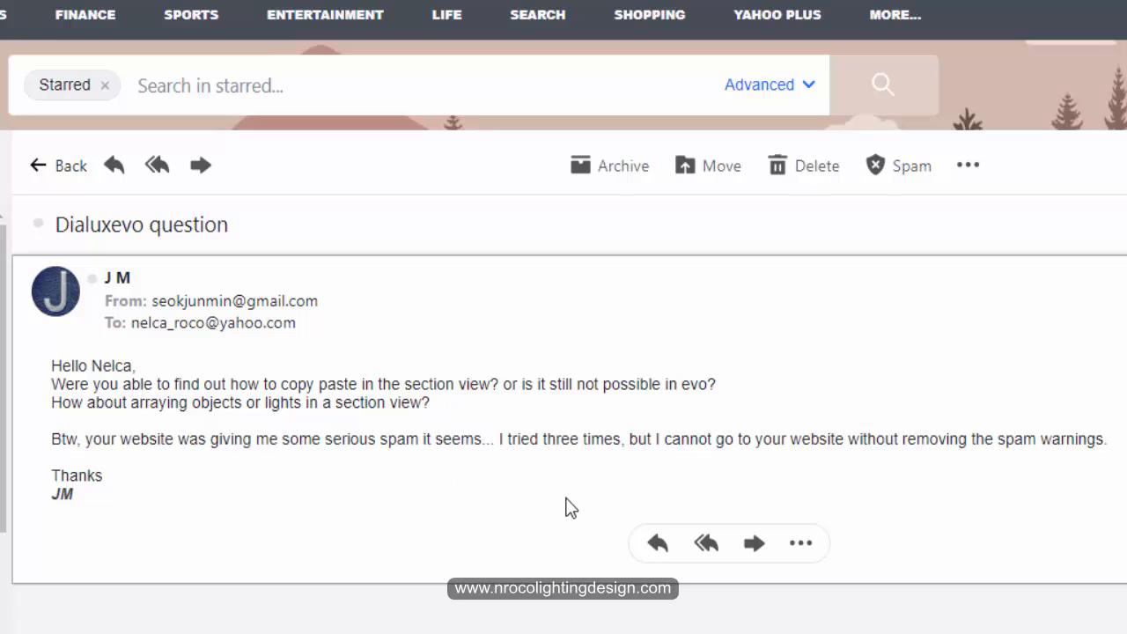
pyautogui.moveTo(874, 468)
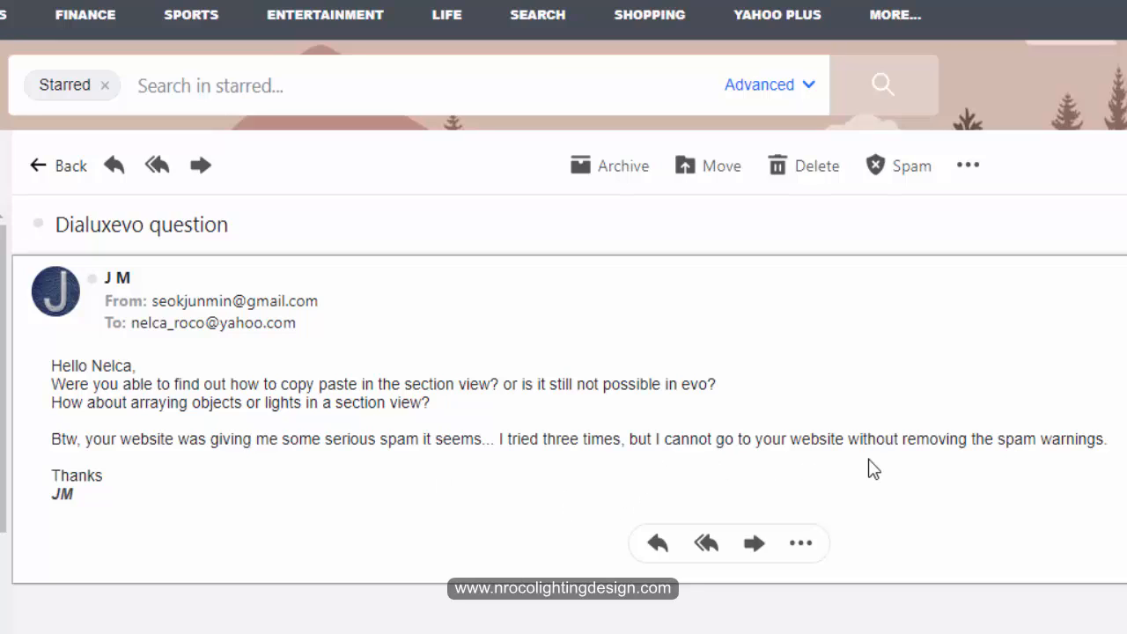
pyautogui.moveTo(1078, 476)
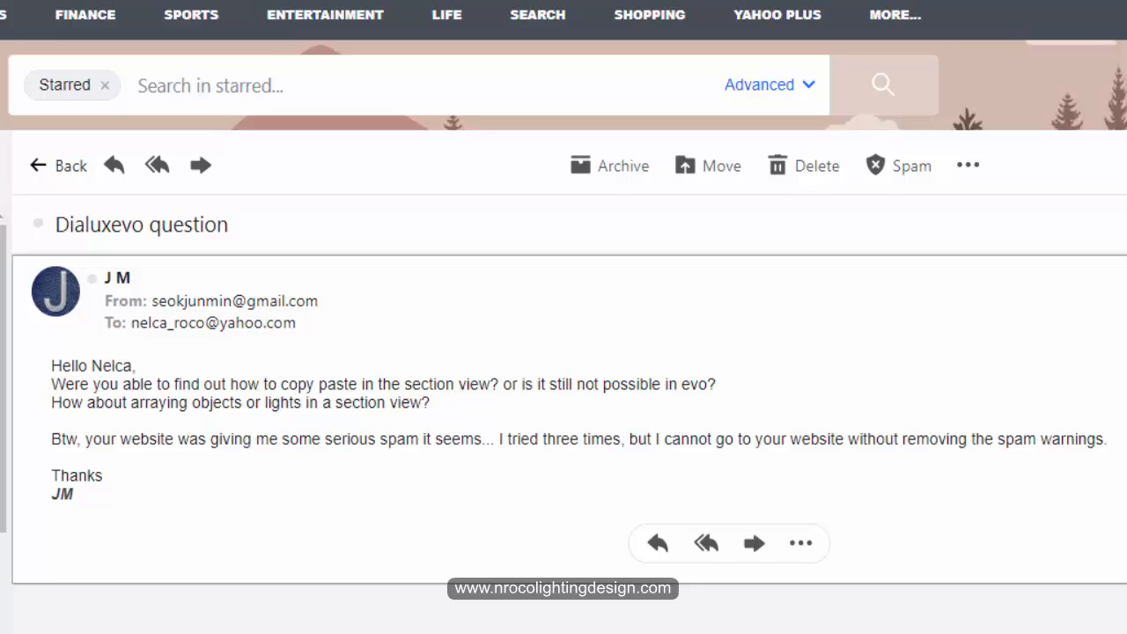
pyautogui.moveTo(335, 532)
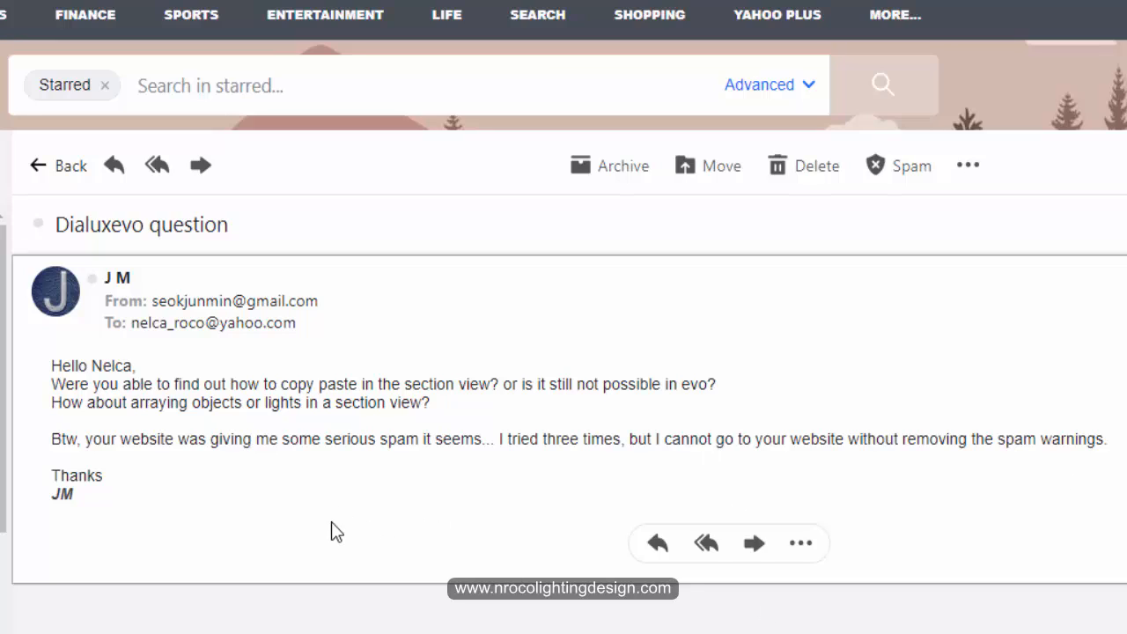
pyautogui.moveTo(291, 508)
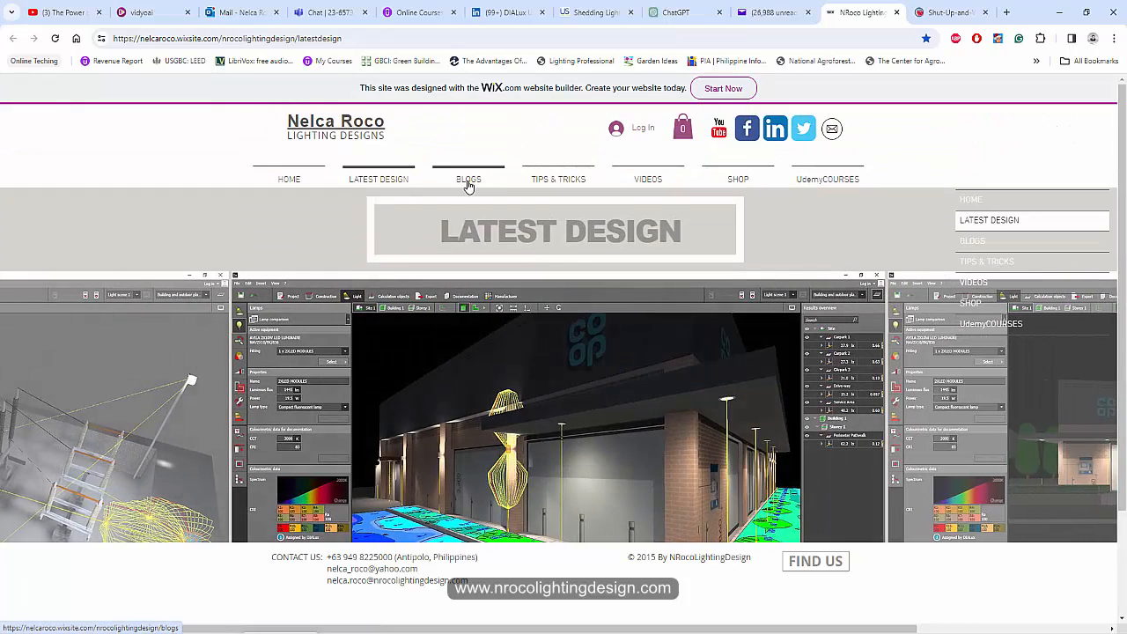
pyautogui.moveTo(289, 179)
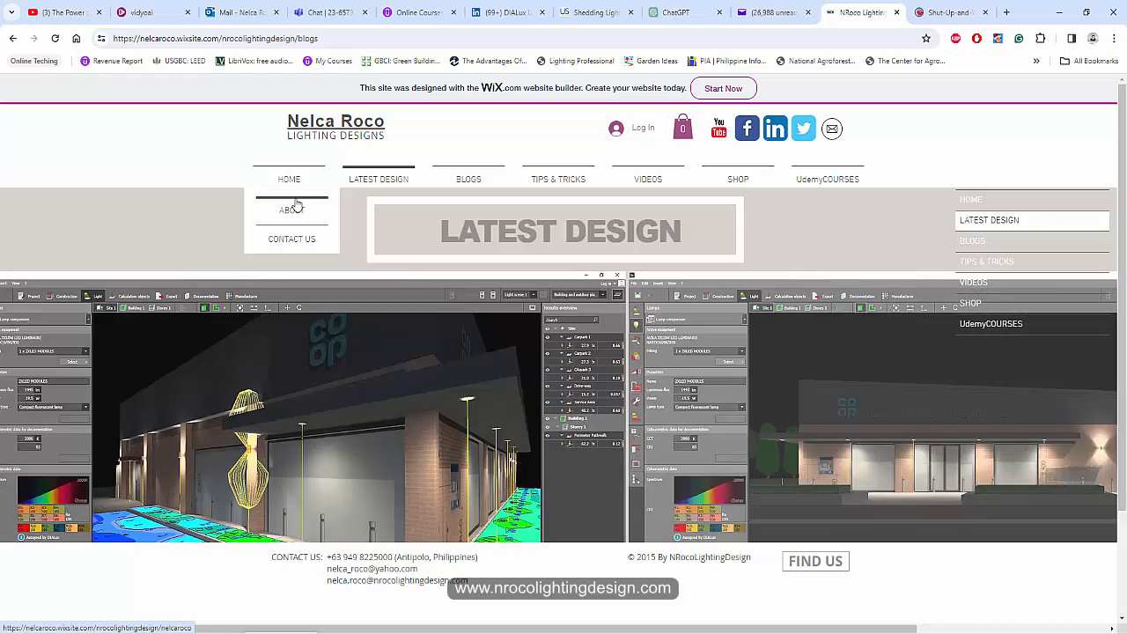
# - Go to the Blogs page of the lighting design site
pyautogui.click(468, 179)
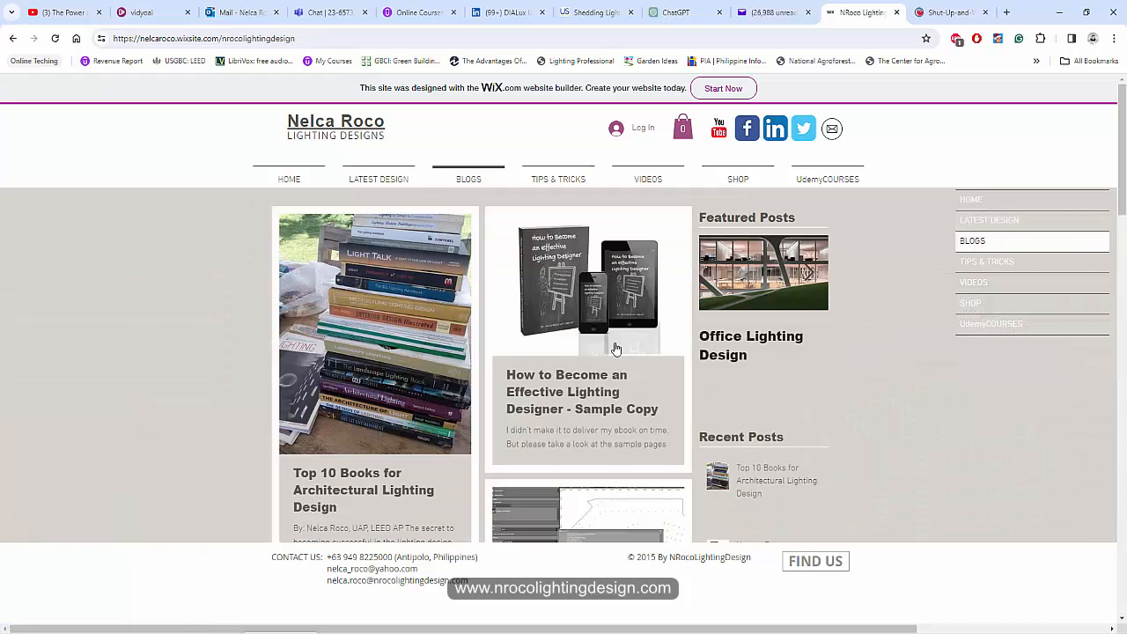
pyautogui.moveTo(289, 179)
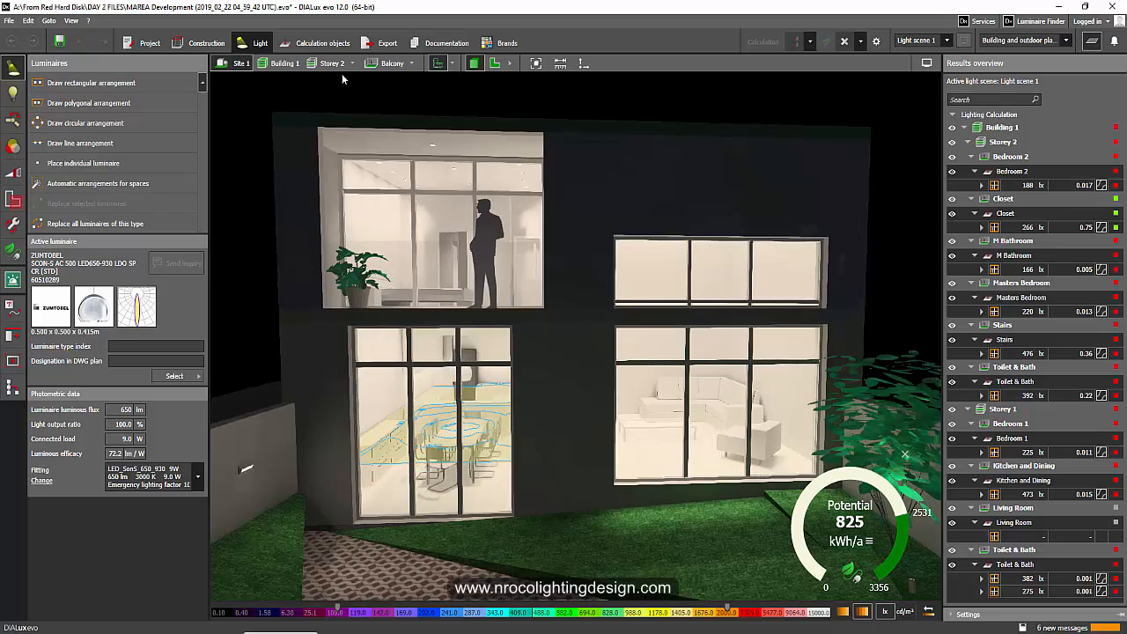
pyautogui.moveTo(381, 134)
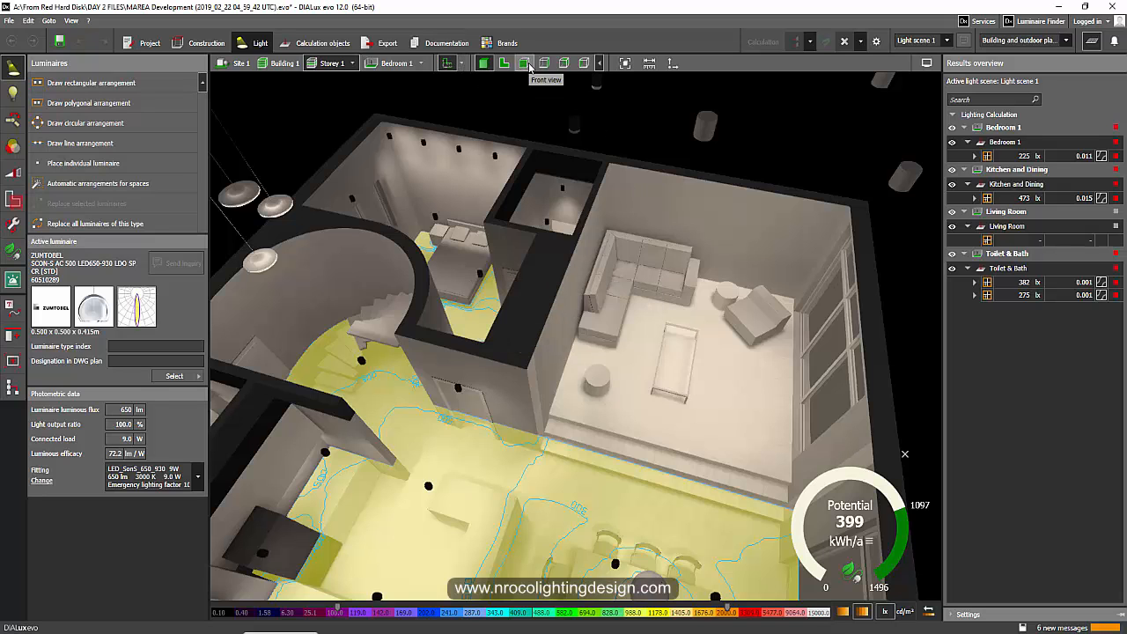
# - Create and open a section view cutting through the storey's dining area
pyautogui.click(523, 63)
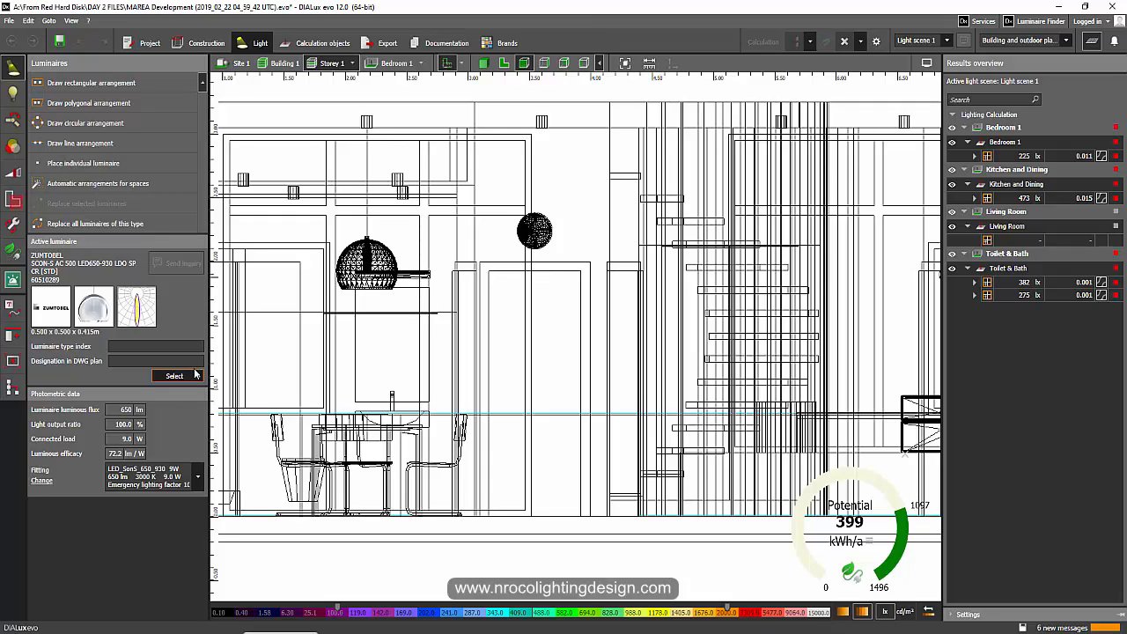
pyautogui.moveTo(192, 375)
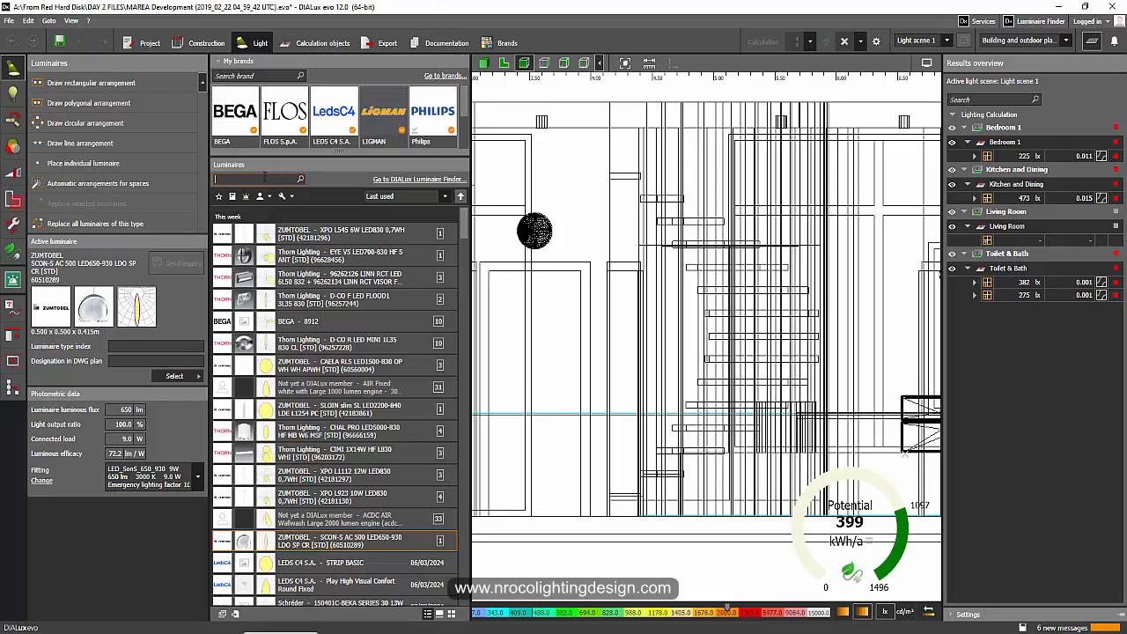
# - Search the My brands catalogue for 'strip' to select the LEDS C4 STRIP BASIC luminaire
pyautogui.write('strip')
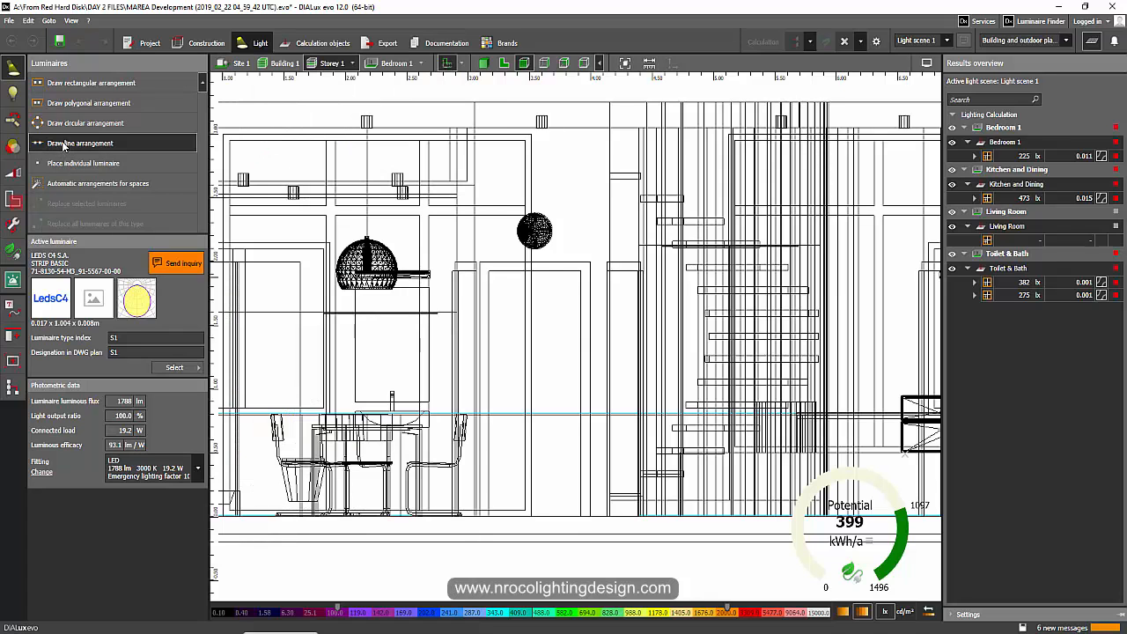
# - Draw a line arrangement of LEDS C4 Strip Basic luminaires across the section view
pyautogui.click(81, 143)
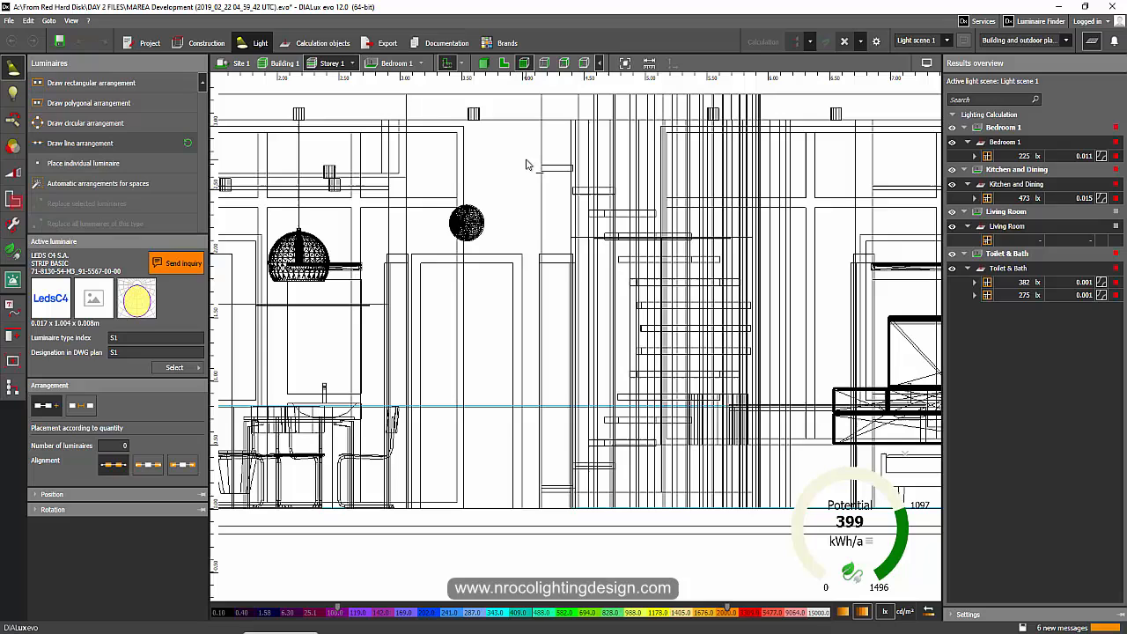
pyautogui.moveTo(532, 120); pyautogui.dragTo(539, 479)
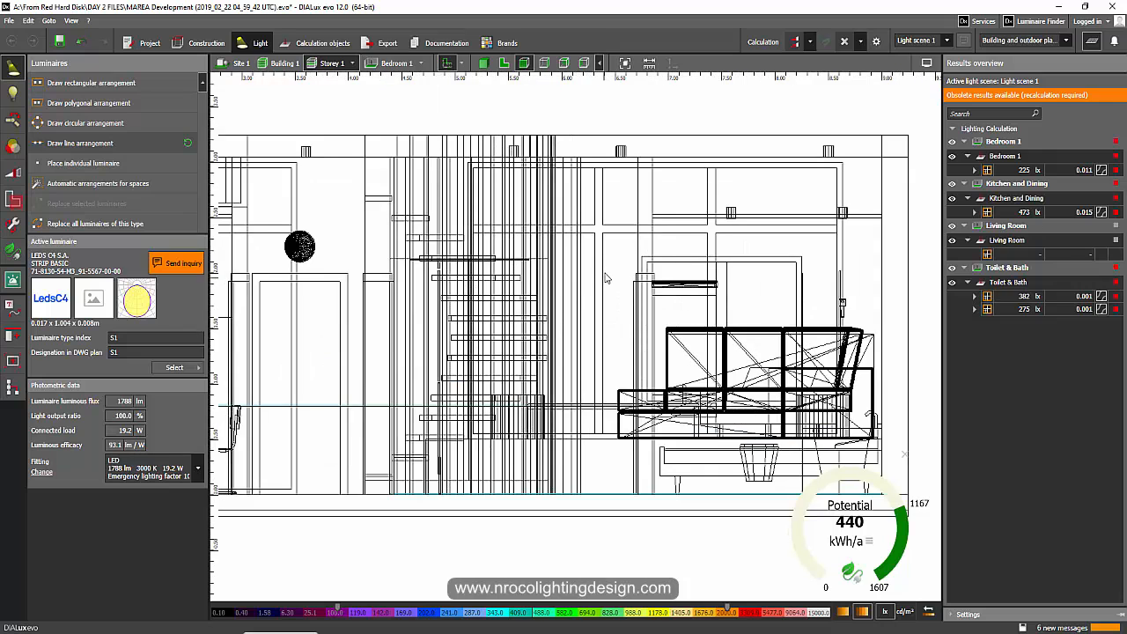
# - Restrict the section view first to Kitchen and Dining, then to the Living Room only
pyautogui.click(421, 64)
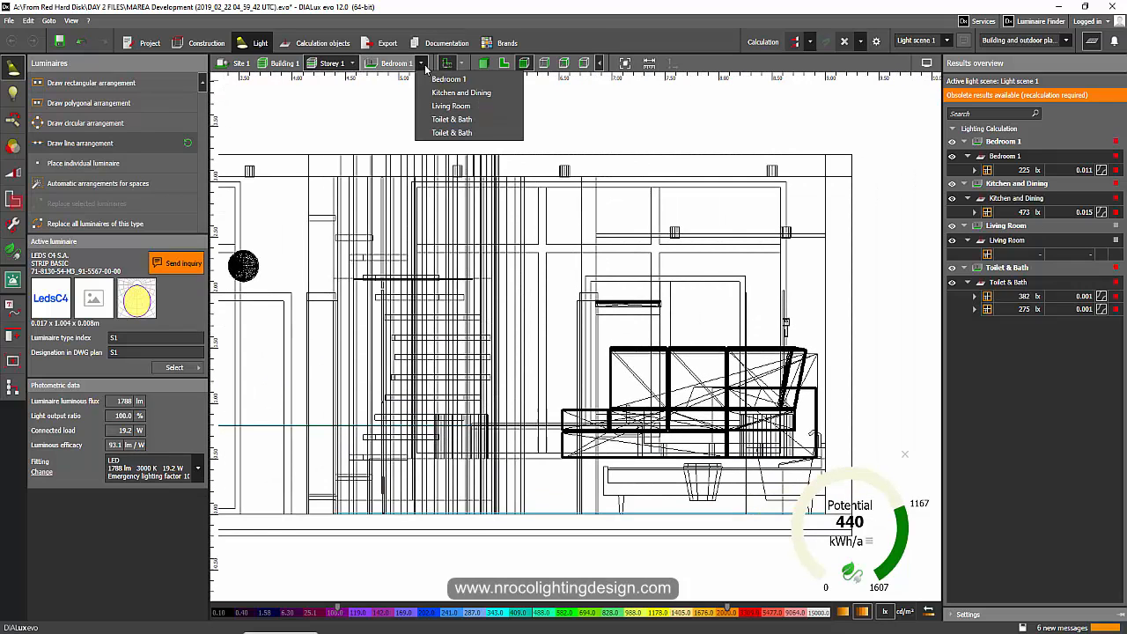
pyautogui.click(462, 92)
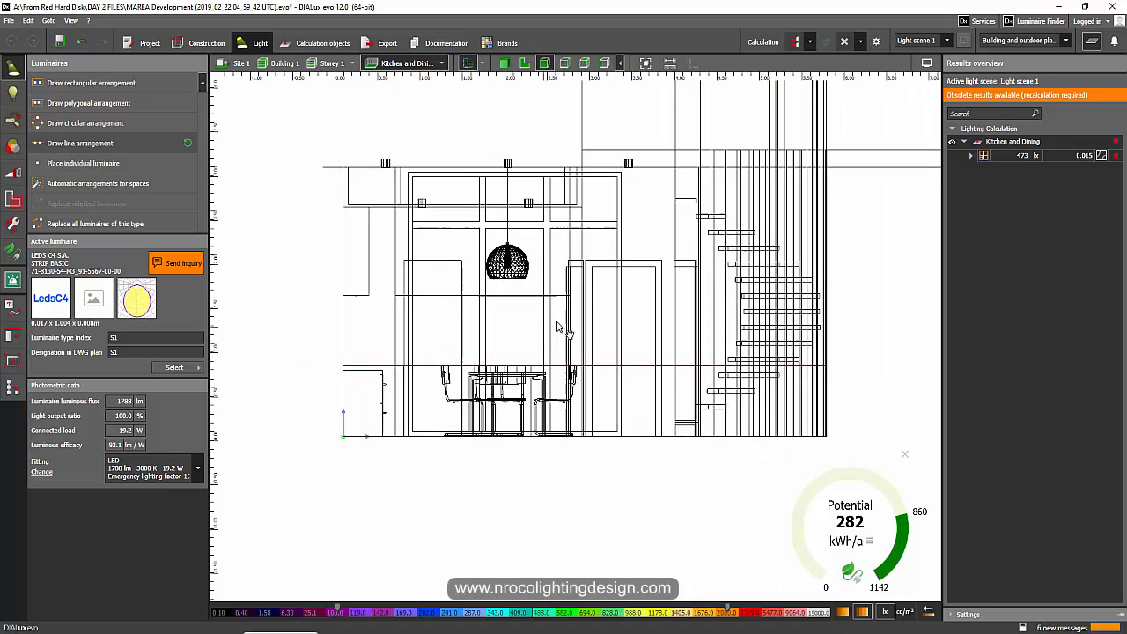
pyautogui.click(405, 64)
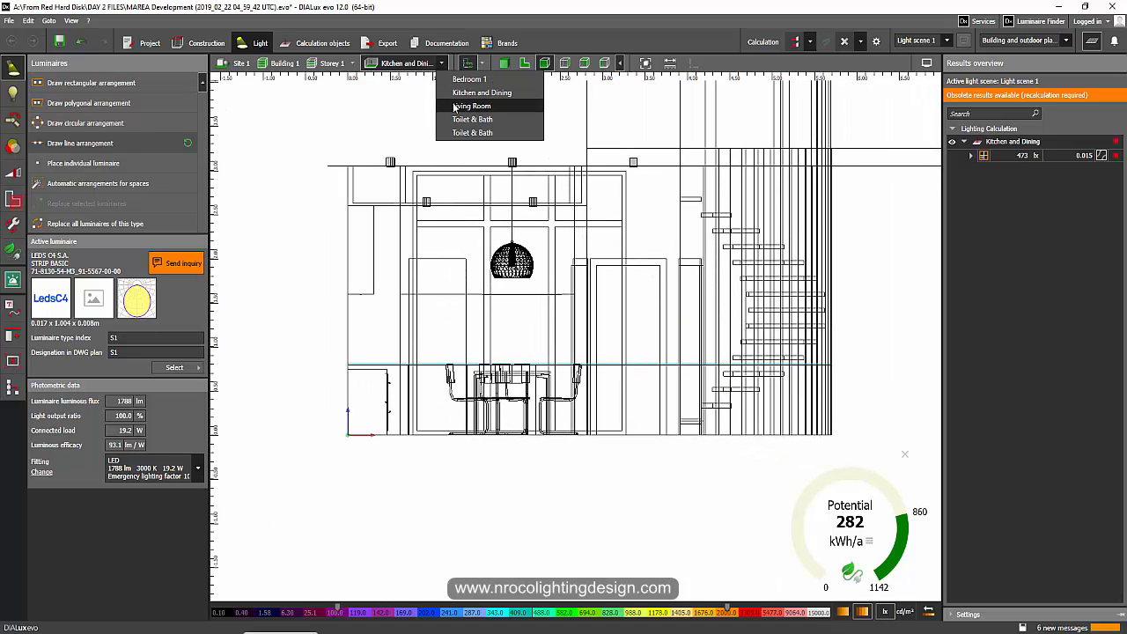
pyautogui.click(472, 106)
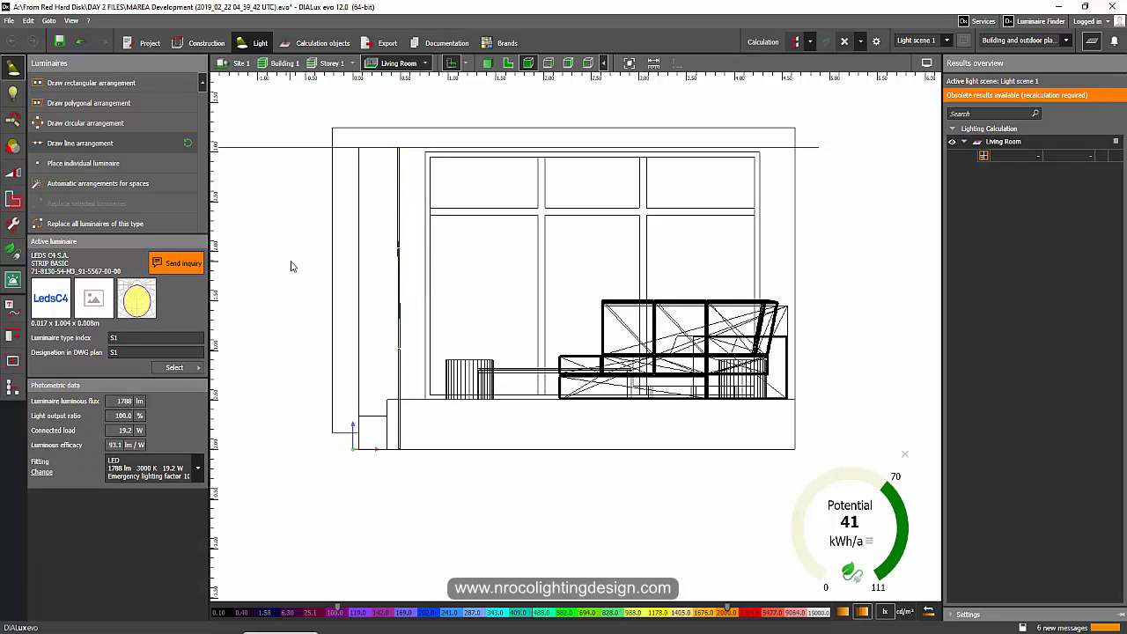
pyautogui.moveTo(408, 304)
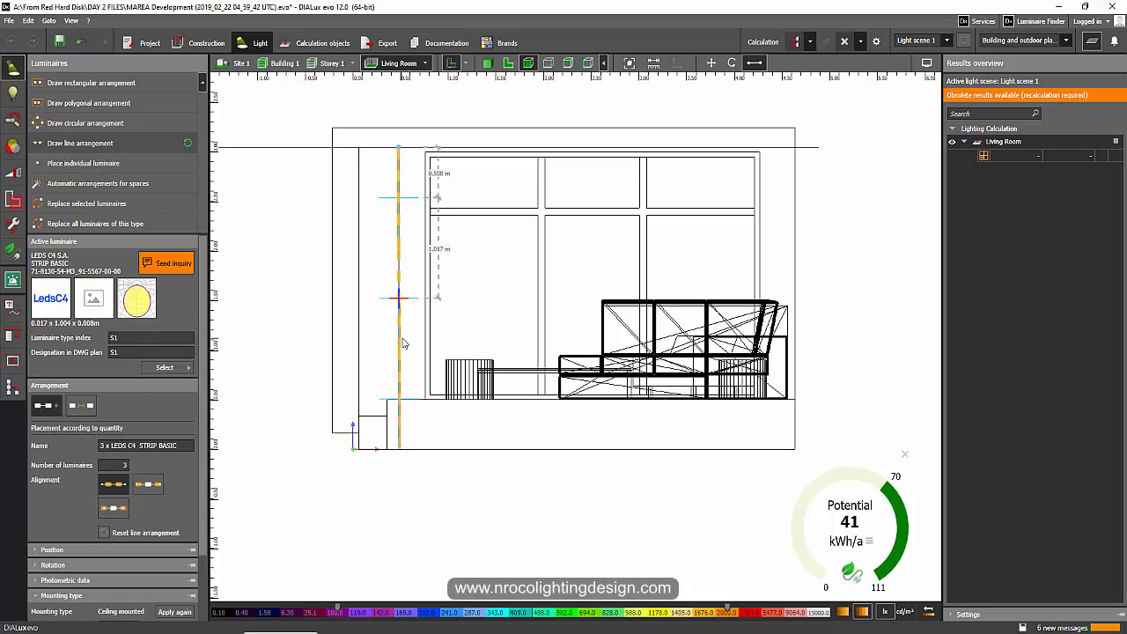
pyautogui.moveTo(451, 353)
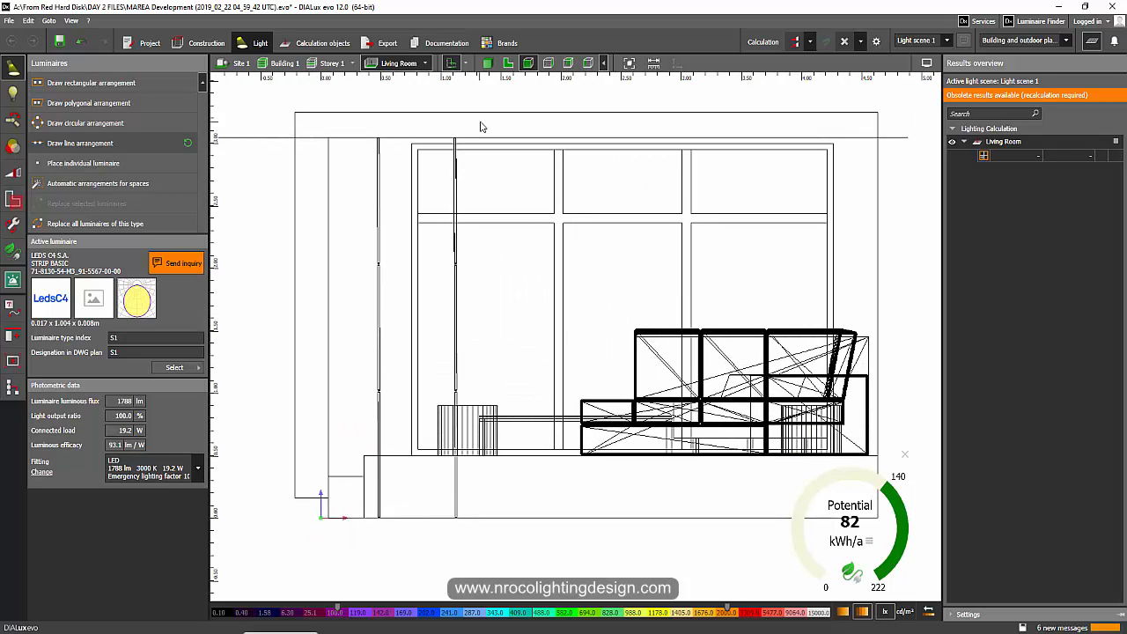
pyautogui.moveTo(366, 344)
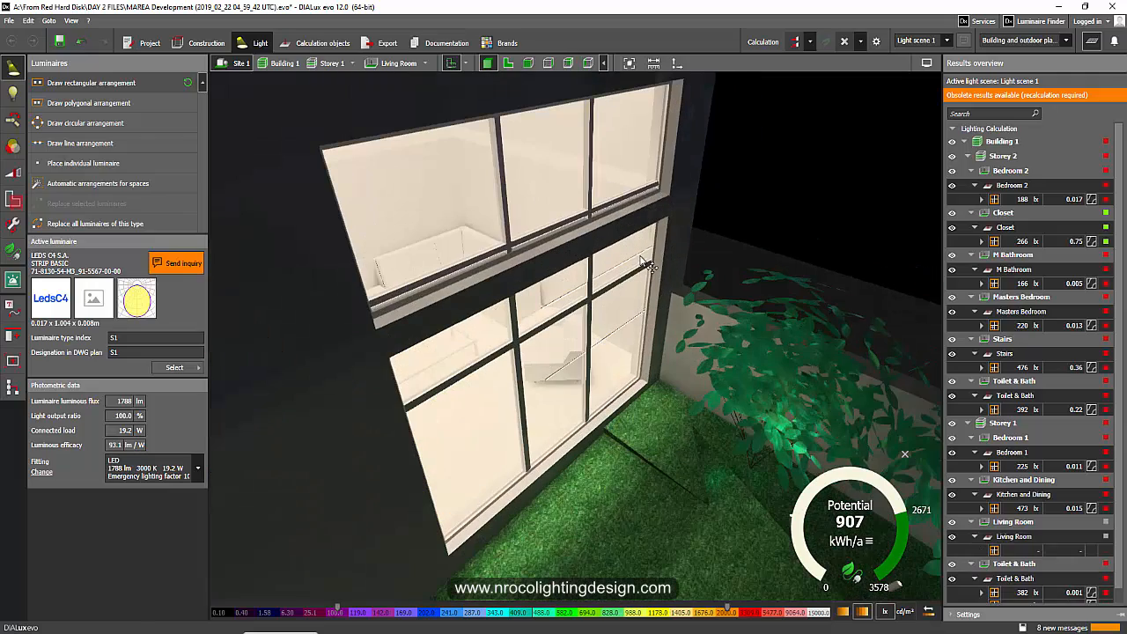
# - Switch to the plan view and copy the living room's 14-luminaire strip arrangement
pyautogui.click(507, 64)
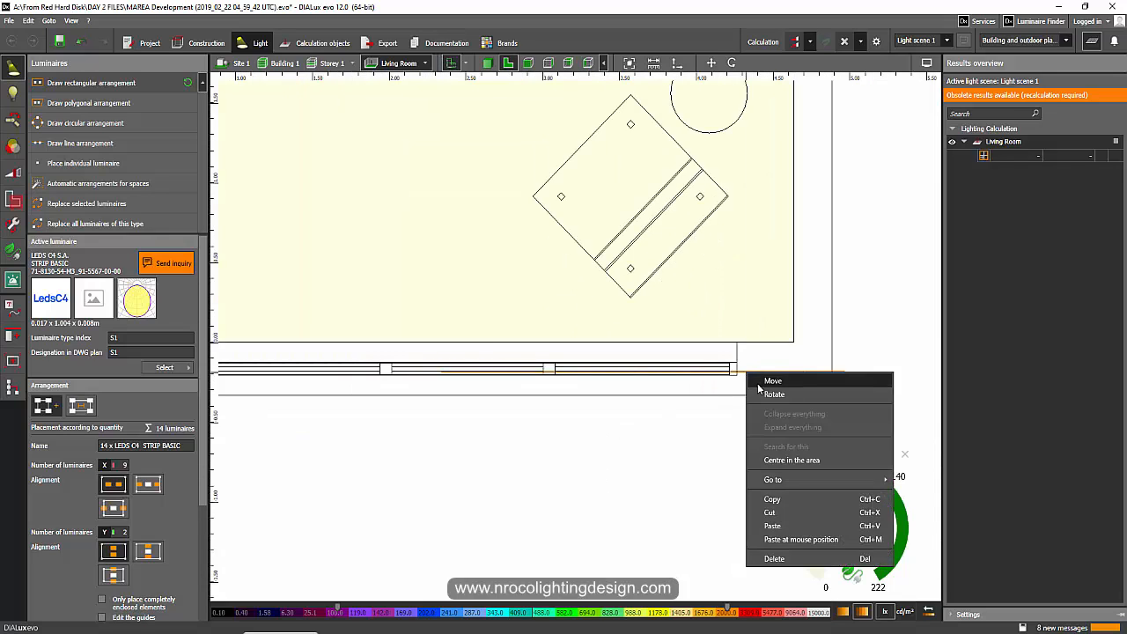
pyautogui.click(772, 380)
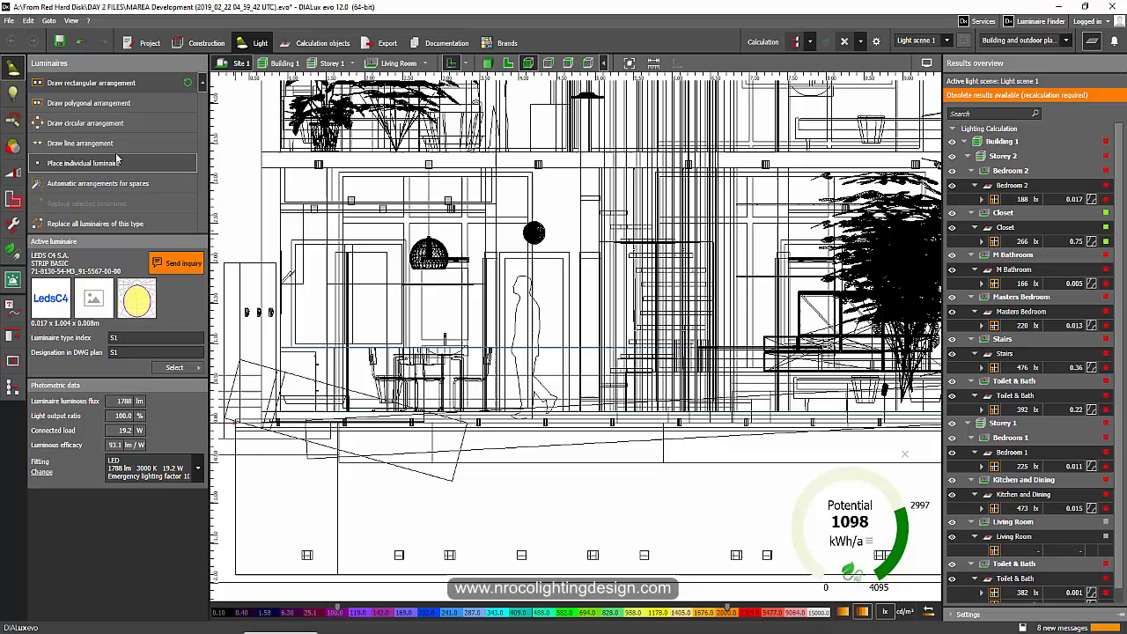
# - Drag a rectangular luminaire arrangement over the building section, then orbit the lit exterior in 3D
pyautogui.click(81, 143)
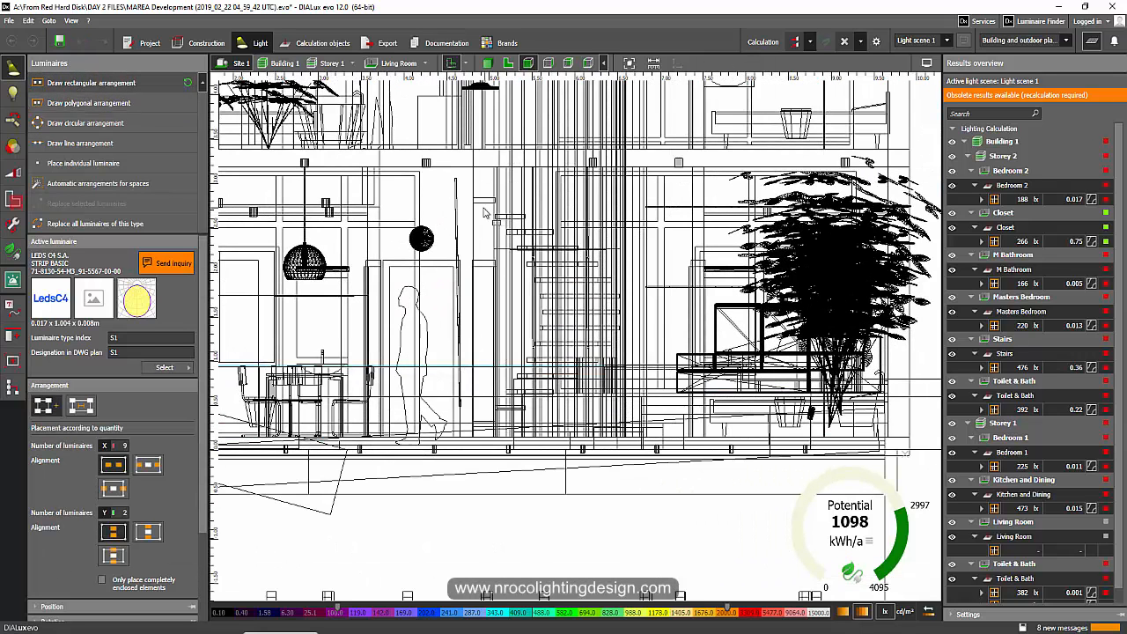
pyautogui.moveTo(261, 190); pyautogui.dragTo(436, 190)
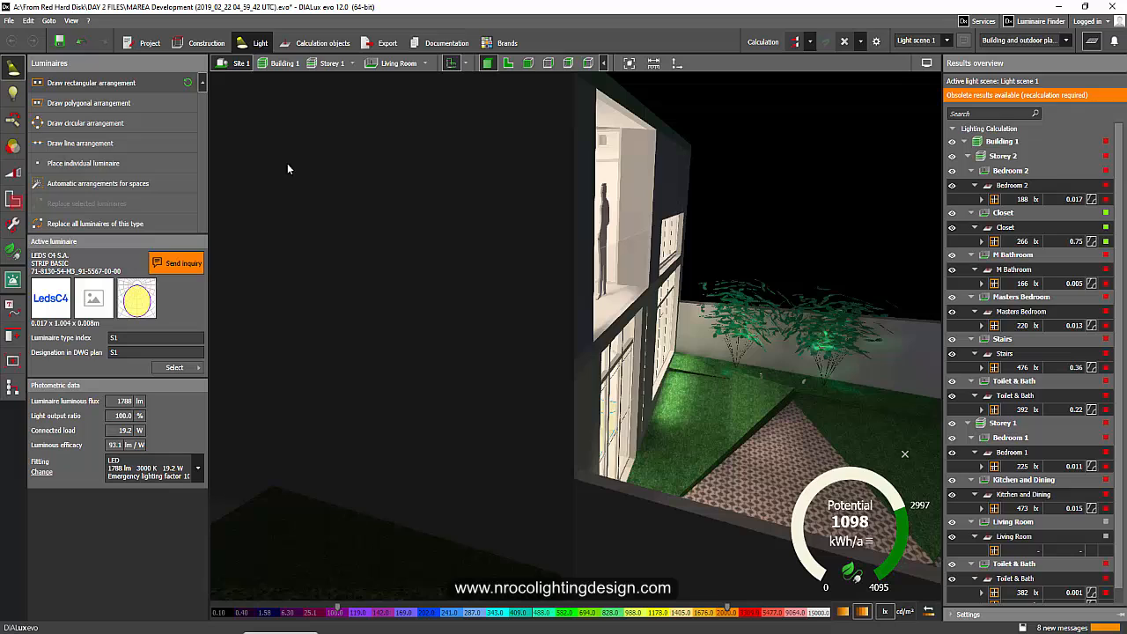
pyautogui.moveTo(367, 258)
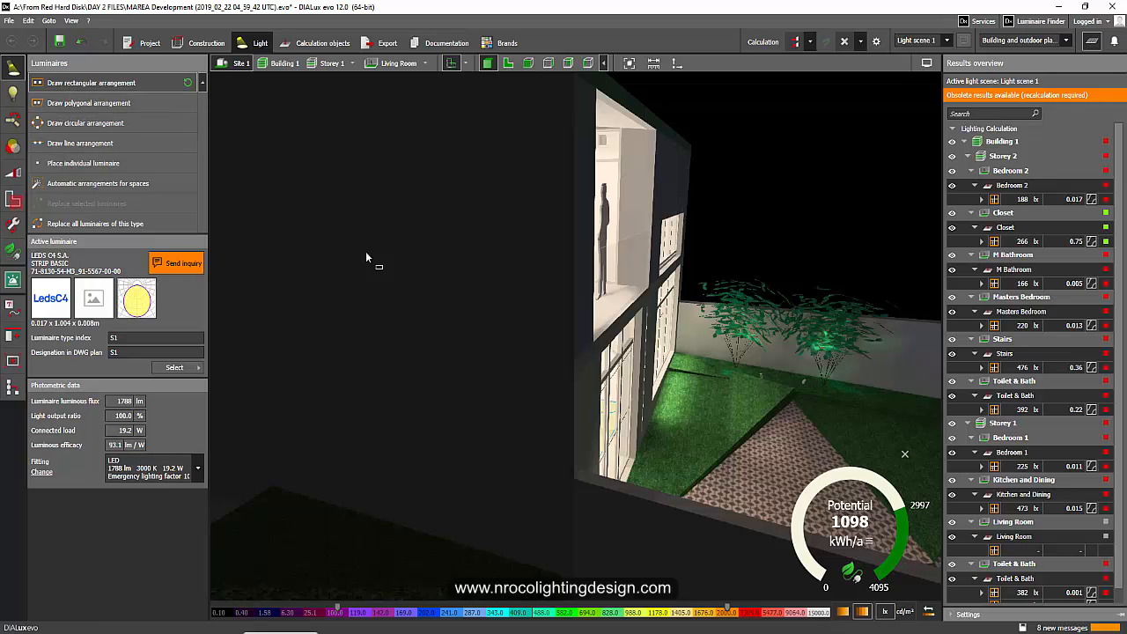
pyautogui.moveTo(291, 211); pyautogui.dragTo(490, 215)
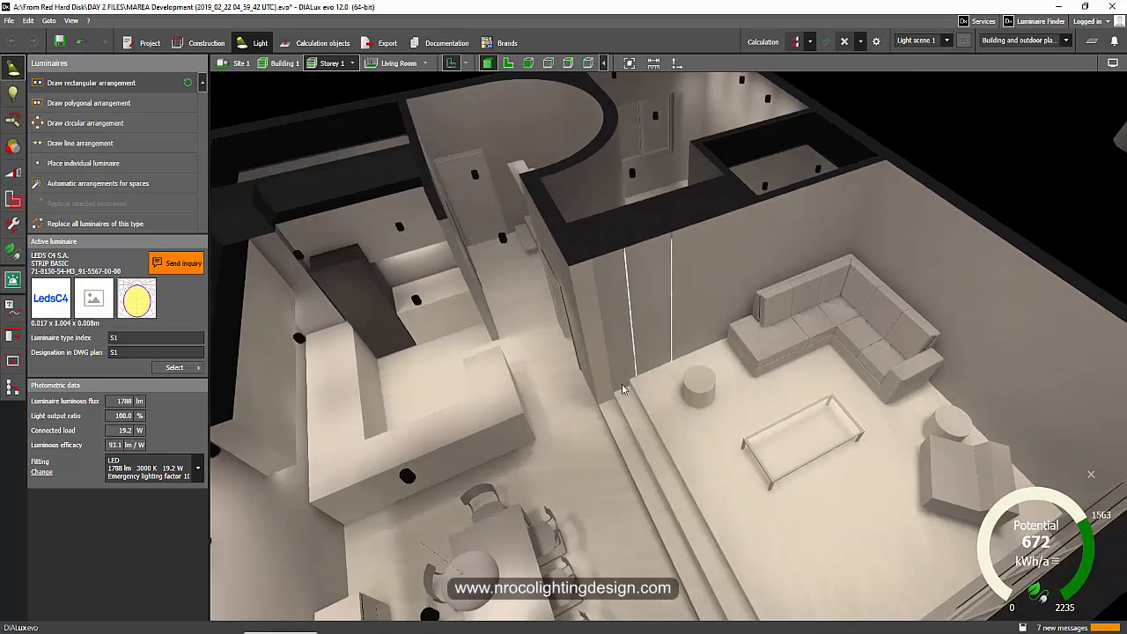
# - Switch the breadcrumb storey from Storey 1 to Storey 2
pyautogui.click(331, 64)
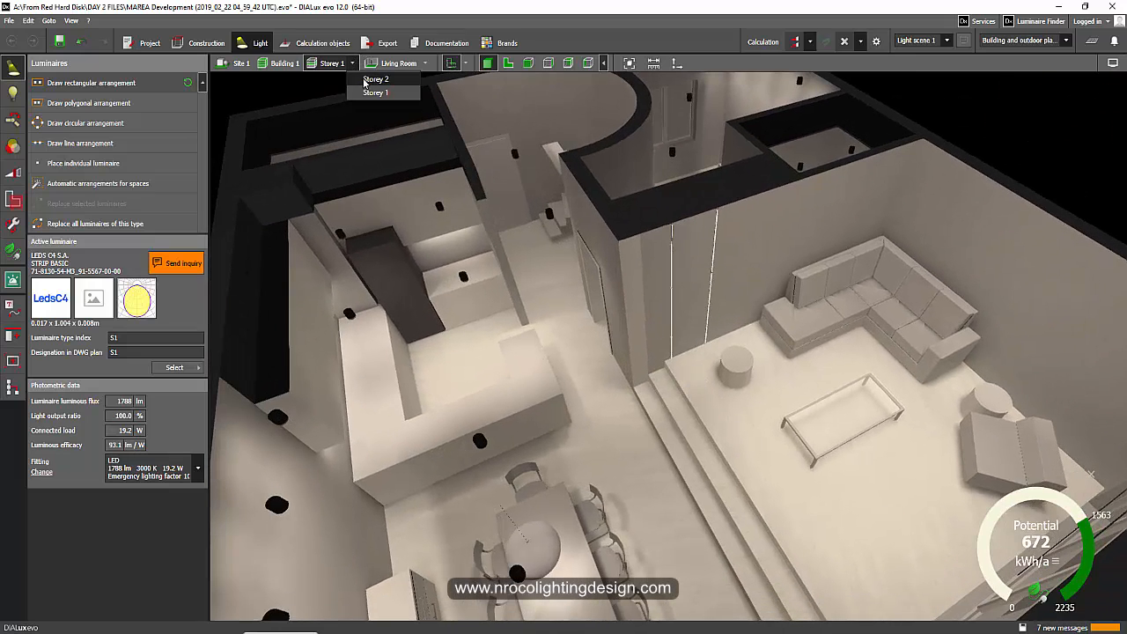
pyautogui.click(377, 79)
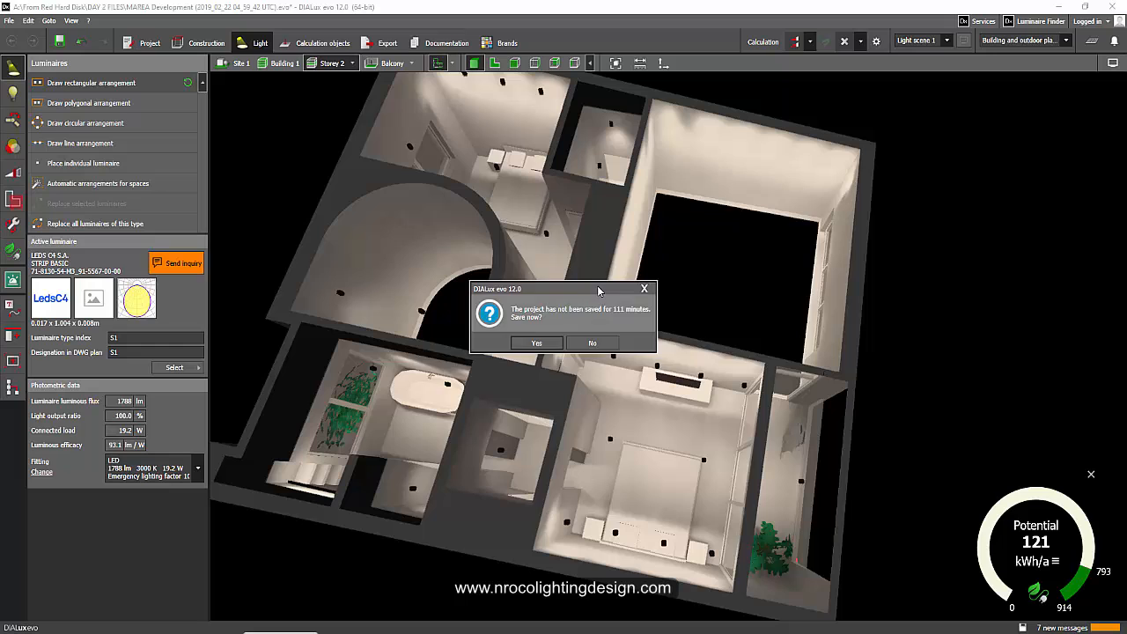